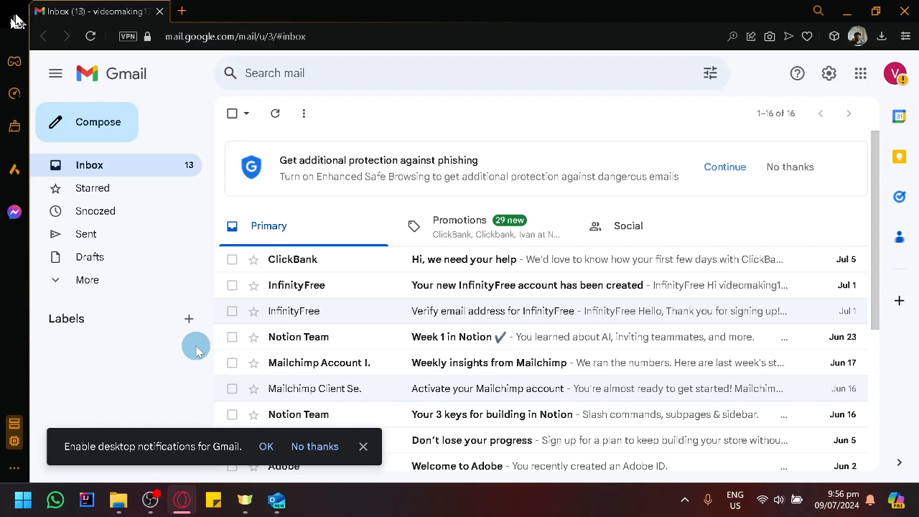
mouse_move(534, 230)
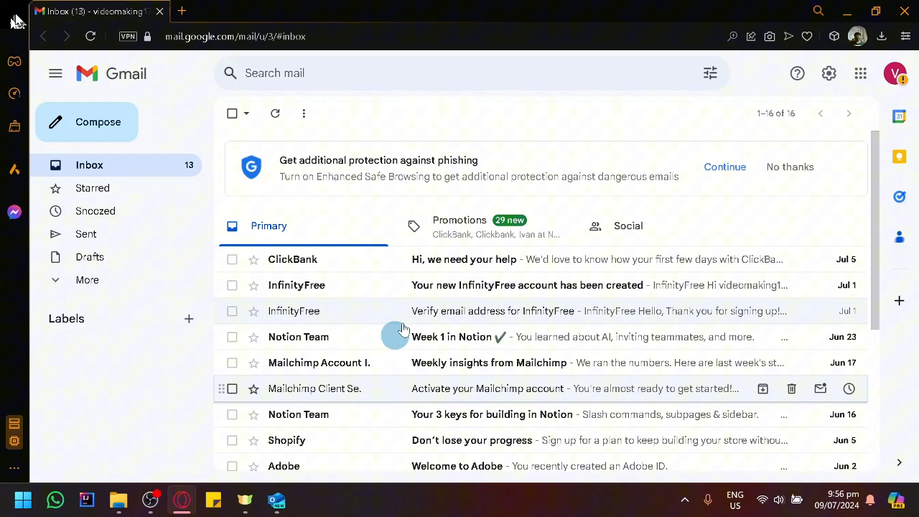
mouse_move(476, 279)
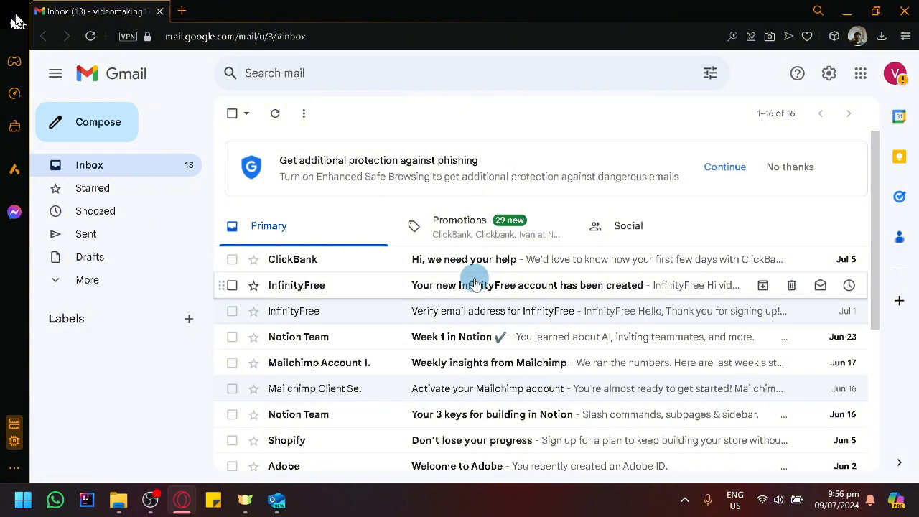
mouse_move(115, 86)
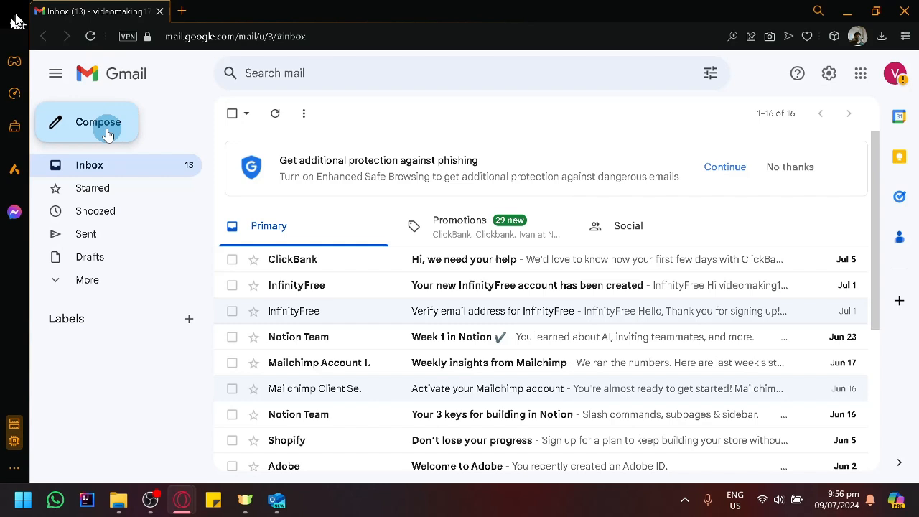
mouse_move(85, 135)
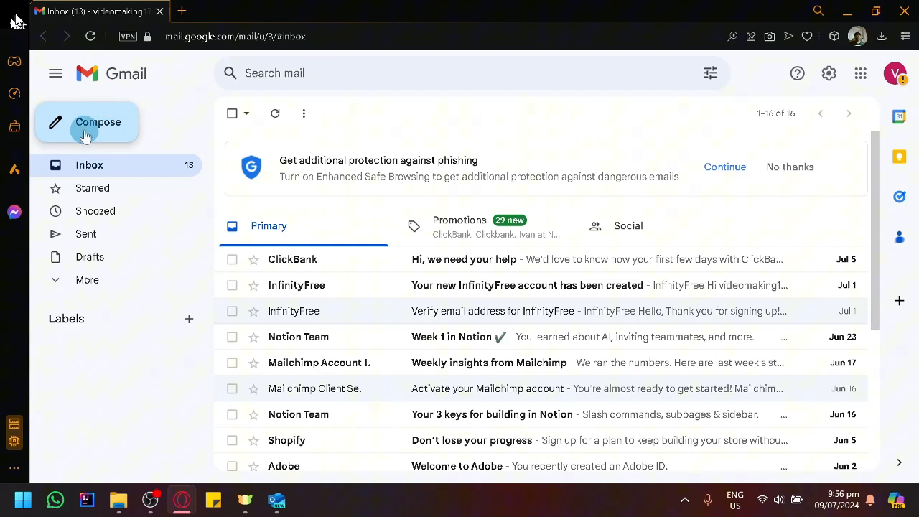
Open a blank Gmail New Message window, then switch over to the Outlook mail app.
left_click(87, 122)
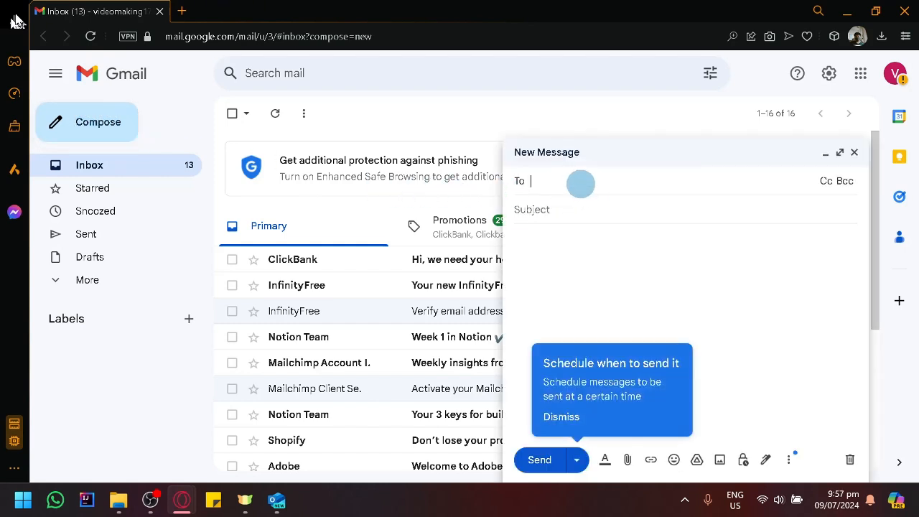
mouse_move(572, 217)
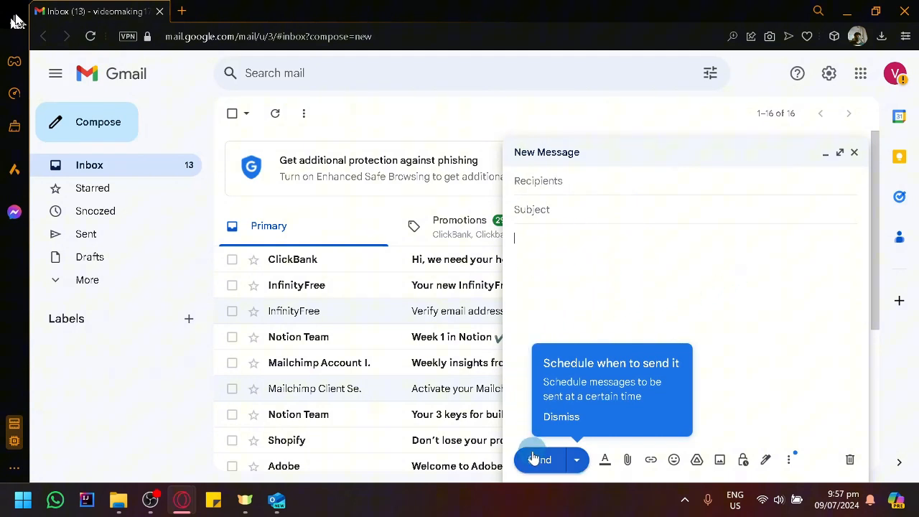
mouse_move(317, 339)
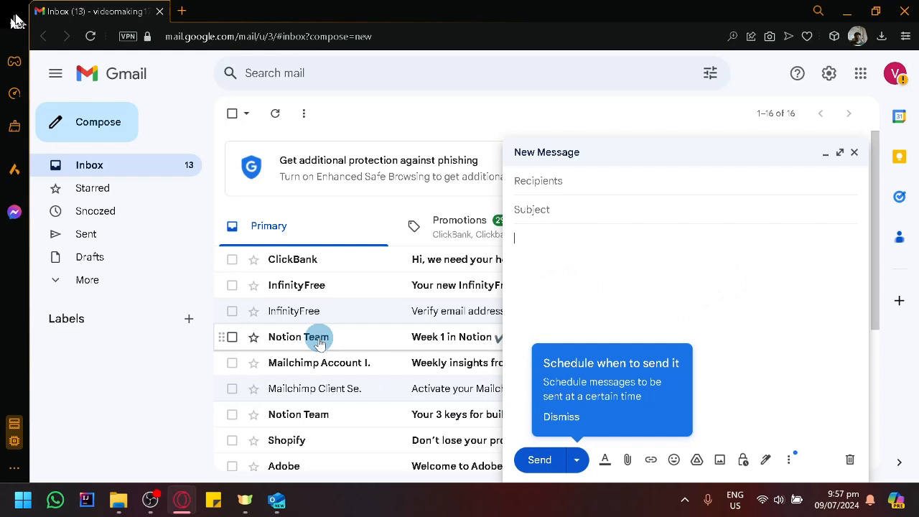
mouse_move(286, 444)
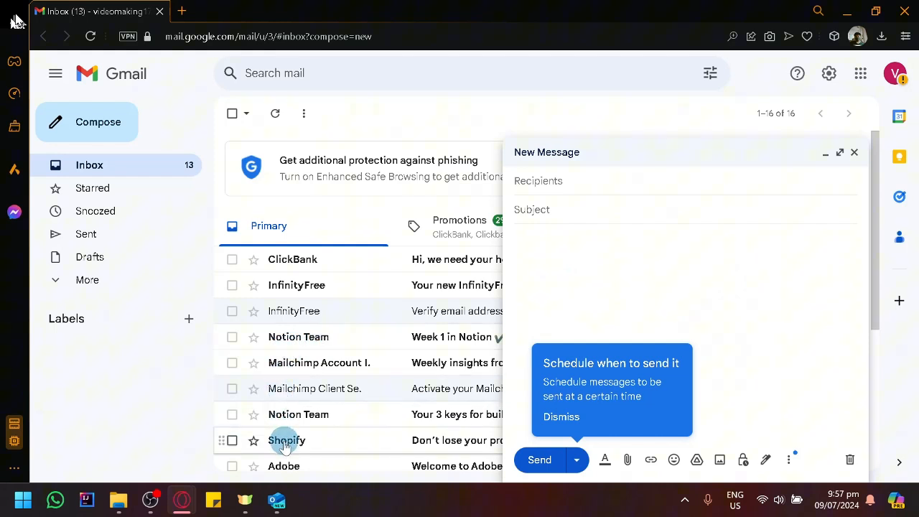
left_click(274, 499)
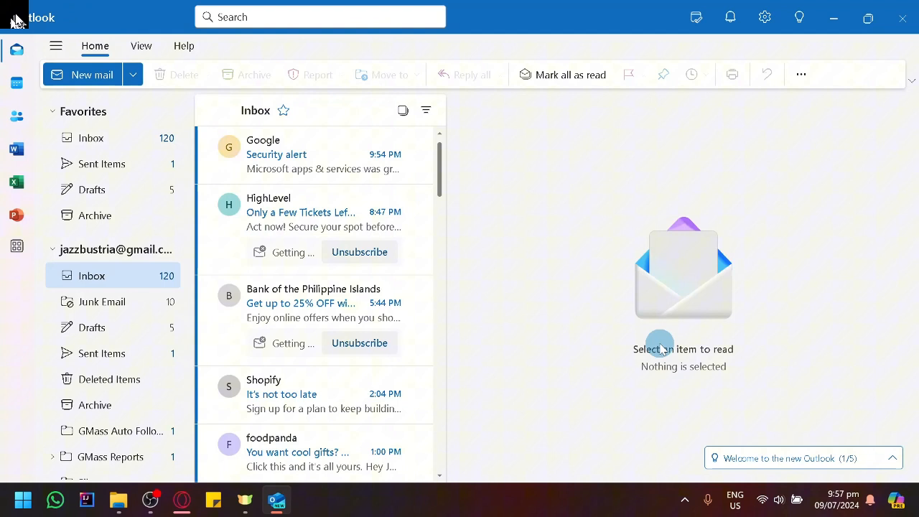
mouse_move(510, 319)
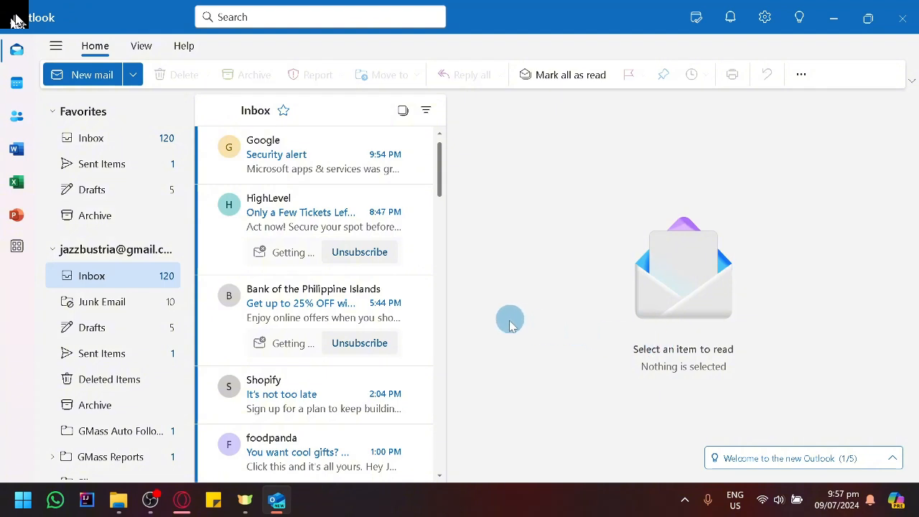
mouse_move(458, 314)
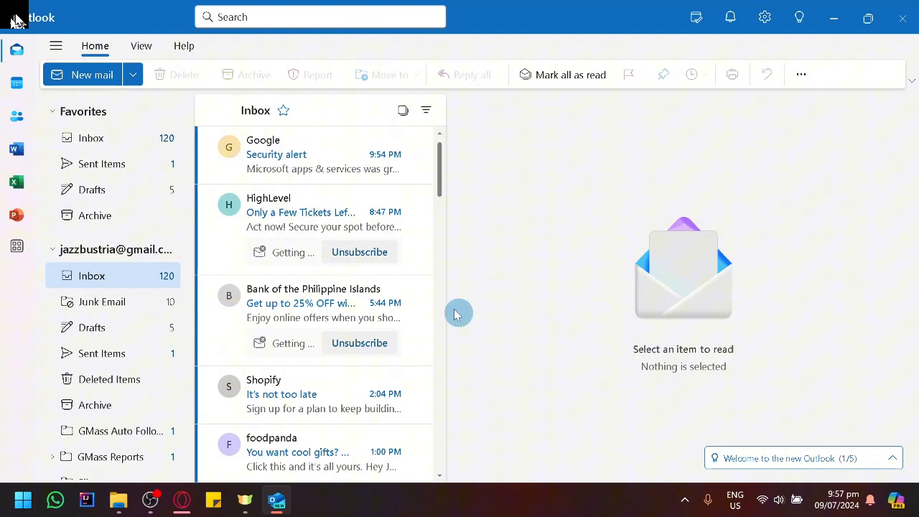
mouse_move(382, 212)
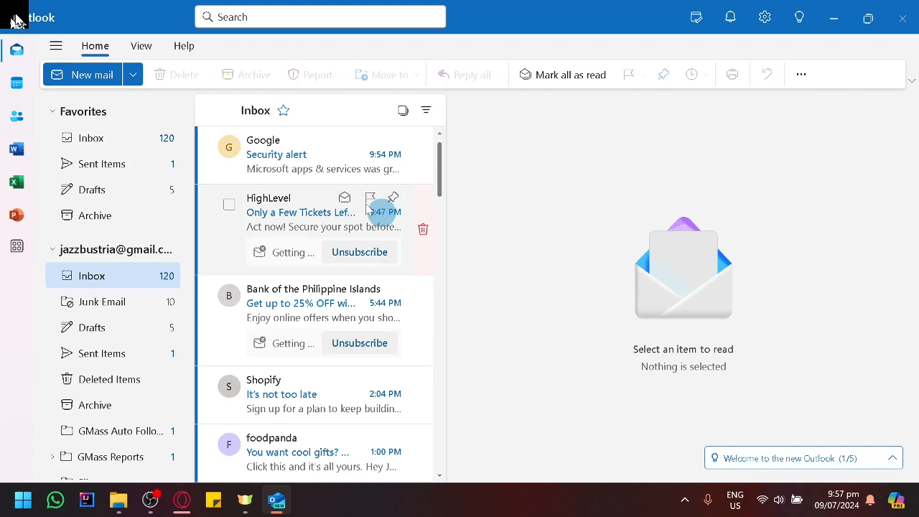
mouse_move(82, 74)
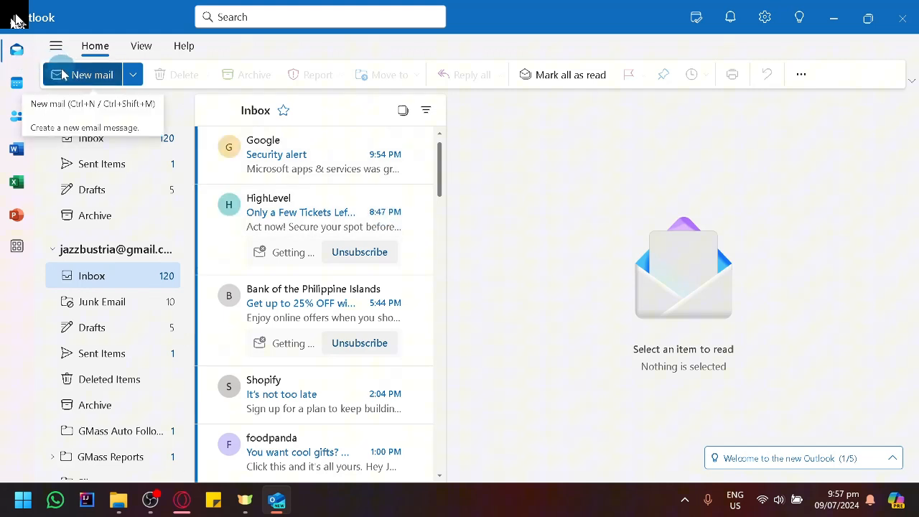
mouse_move(79, 75)
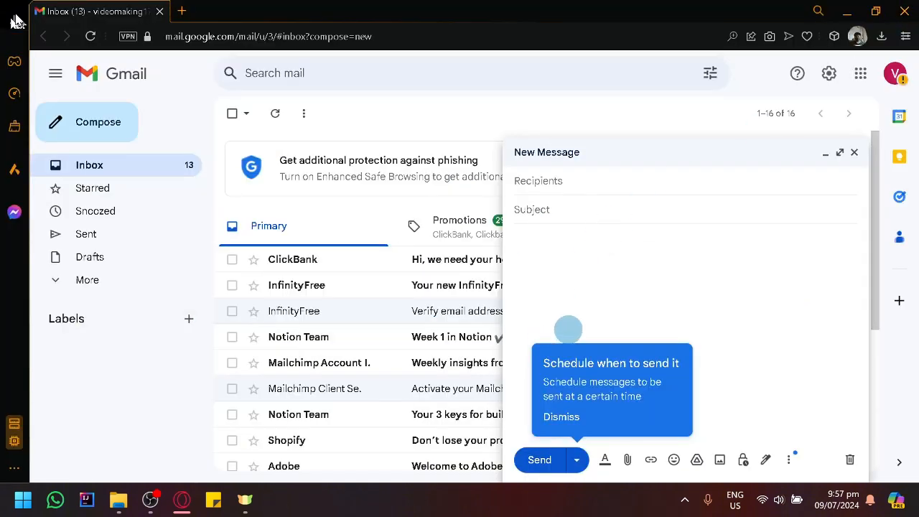
Discard the blank New Message draft to return to the Gmail Primary inbox.
left_click(854, 152)
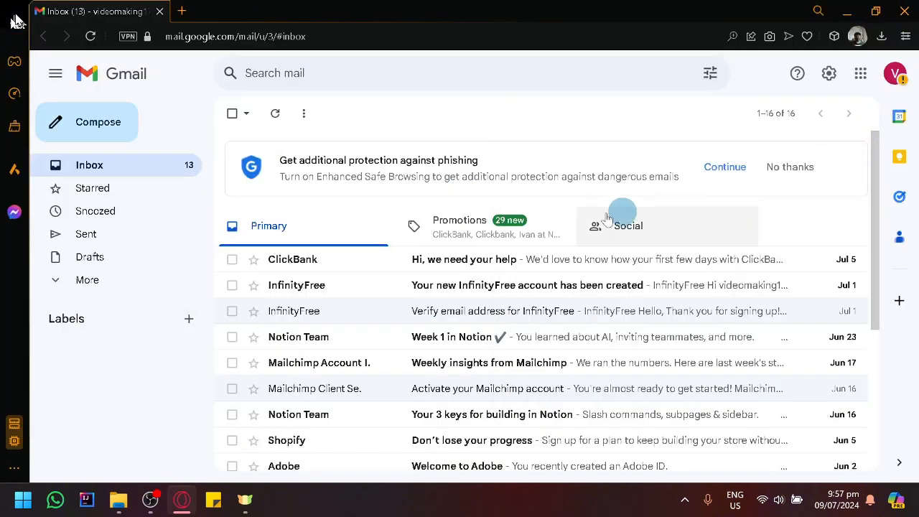
mouse_move(153, 427)
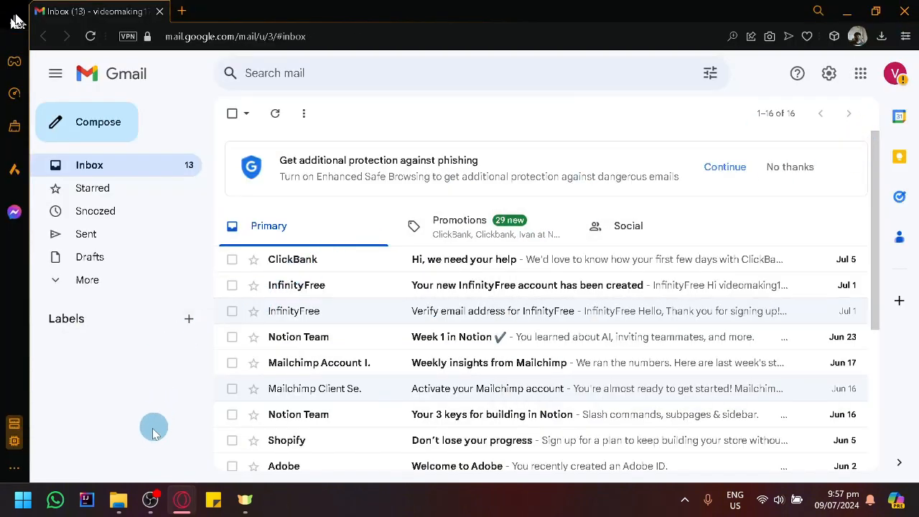